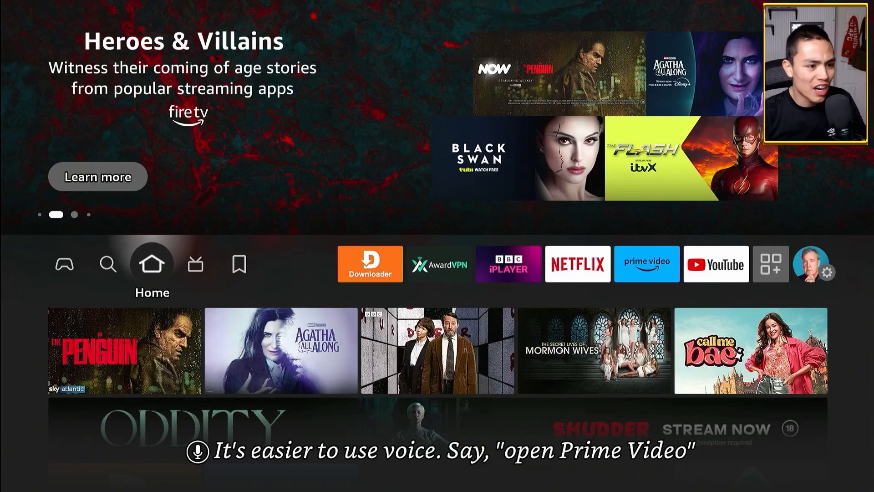
Step: Launch the Downloader app from the Fire TV home screen apps row
click(369, 264)
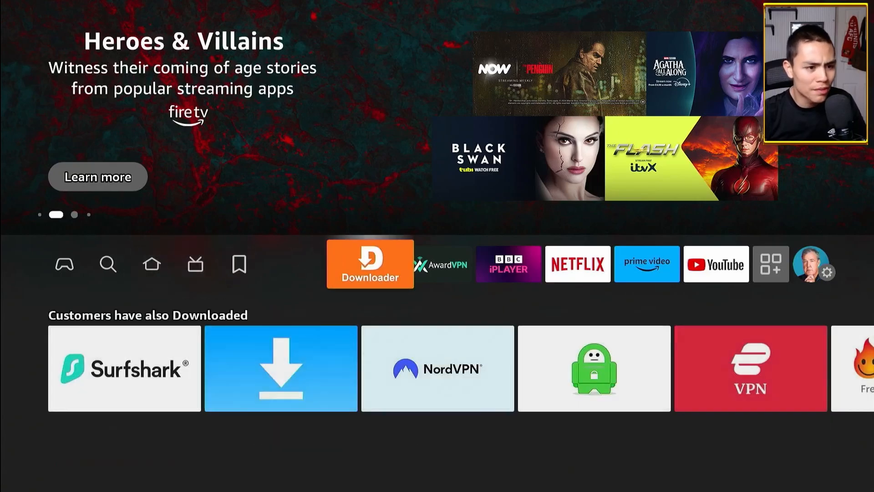
click(370, 264)
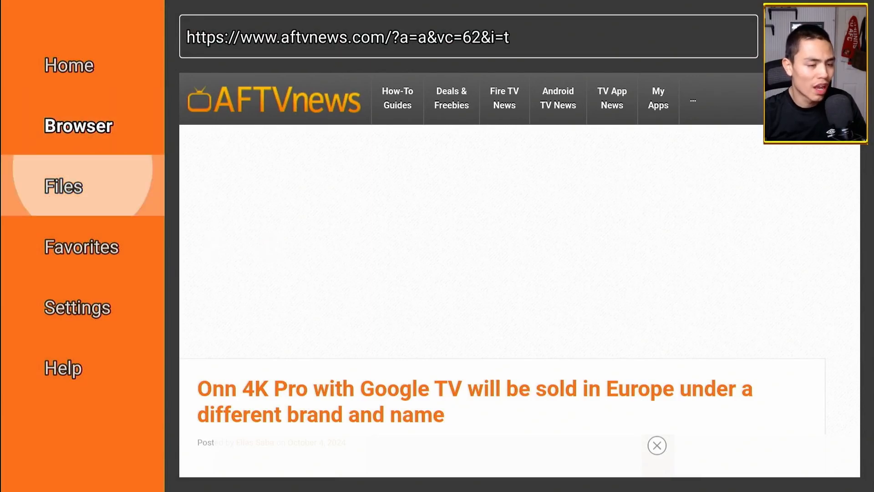
Step: Show Downloader's Files list and scroll through the stored Kodi APK files
click(63, 186)
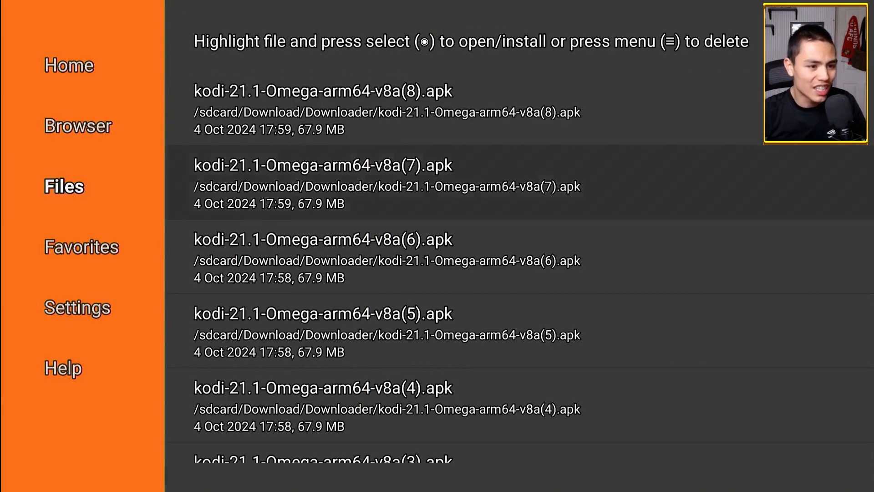
scroll(down, 3)
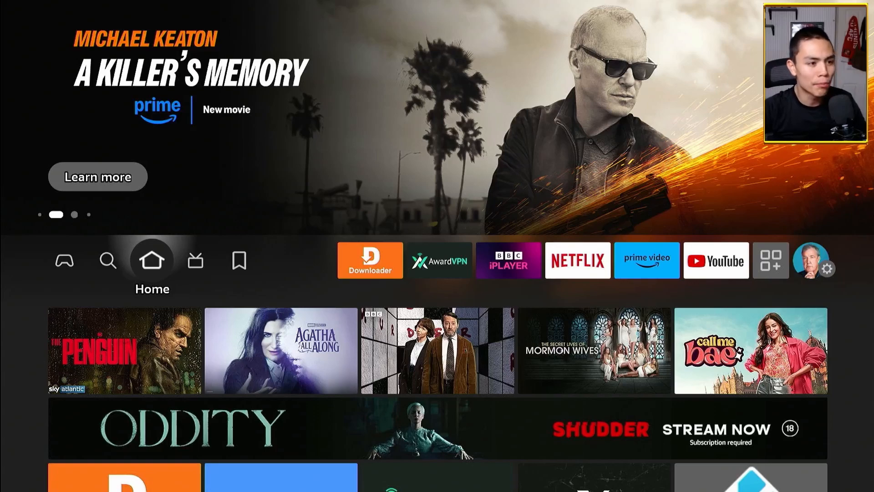
Step: Search Fire TV for 'TRACE' and open the TraceVanish app result
click(109, 260)
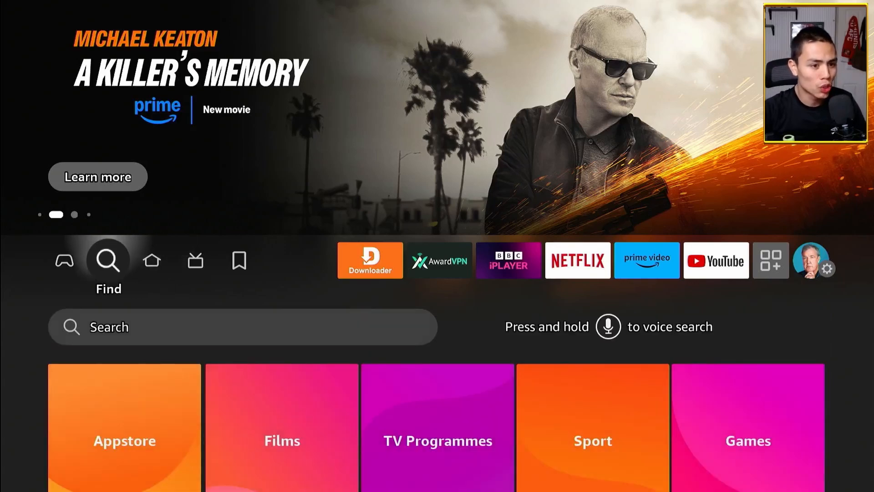
click(242, 327)
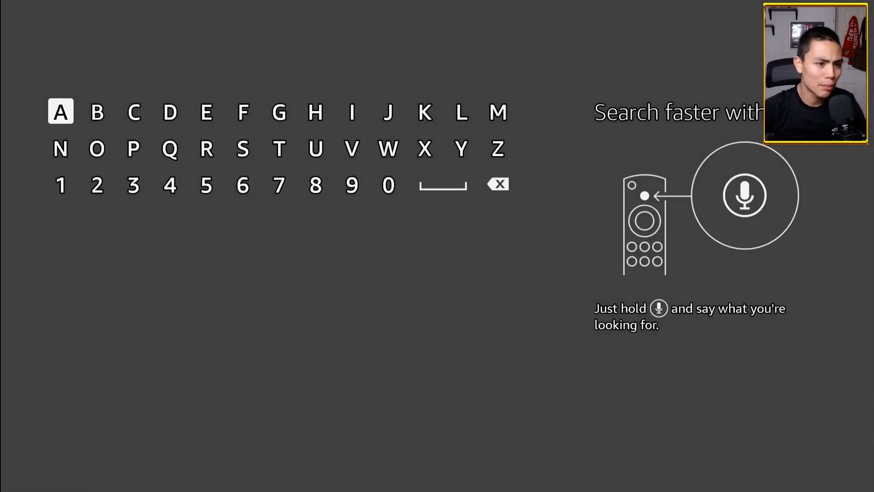
click(279, 149)
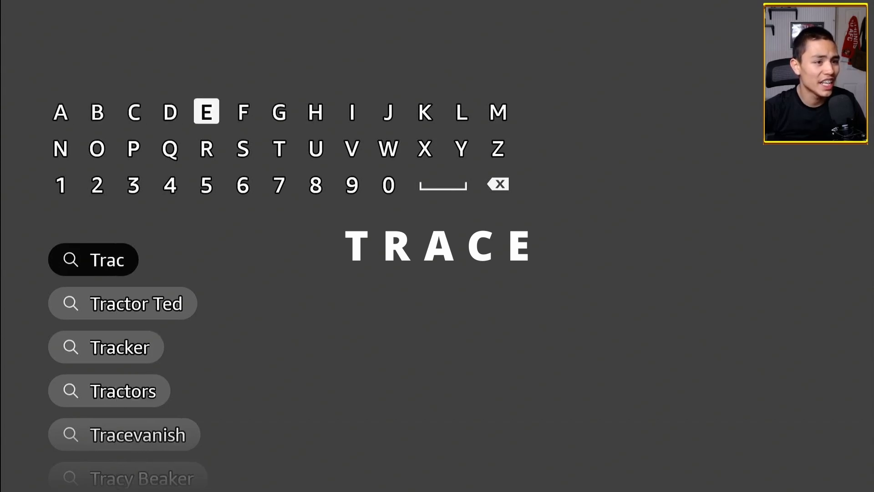
click(206, 111)
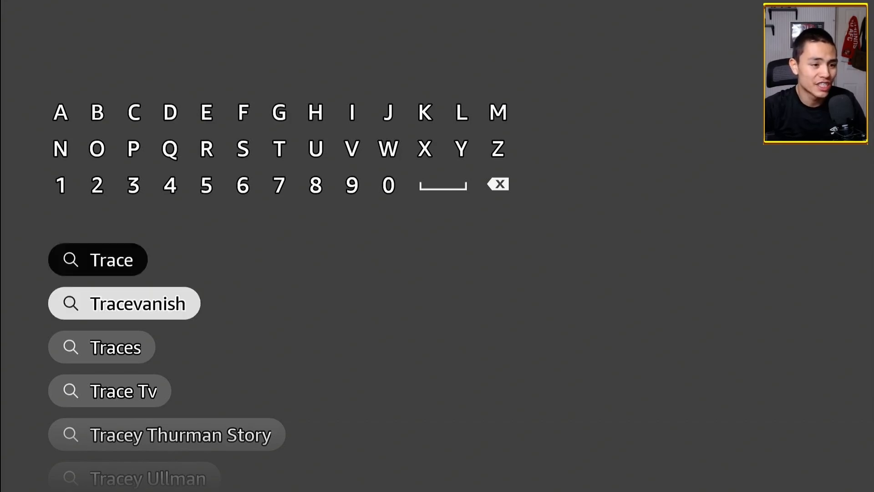
click(139, 303)
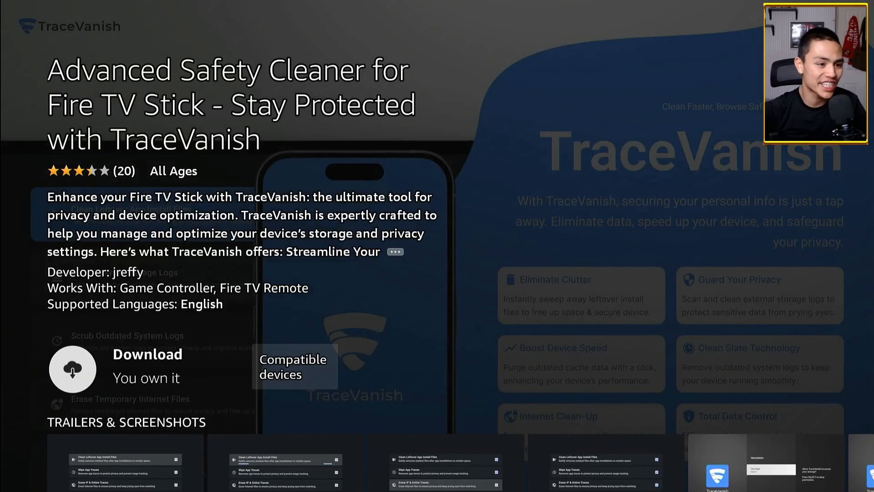
Step: Download TraceVanish from its Appstore page
click(73, 368)
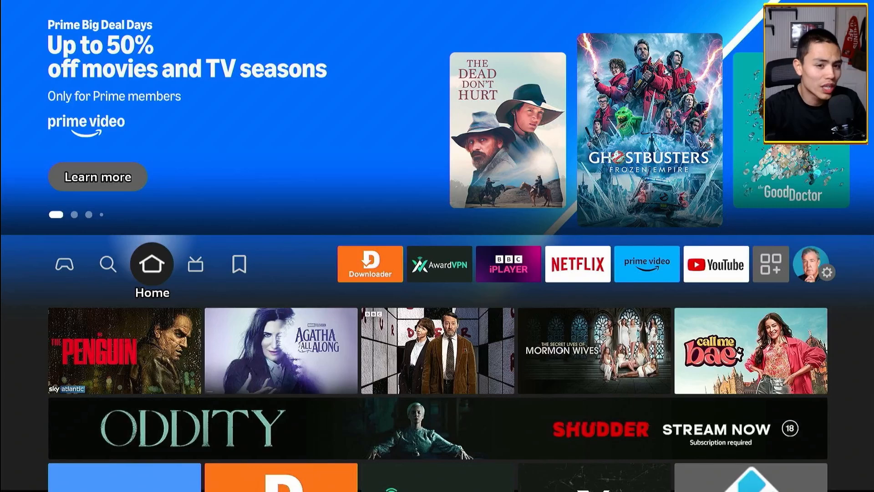
Step: Move across the apps row into Settings and open My Fire TV
click(370, 264)
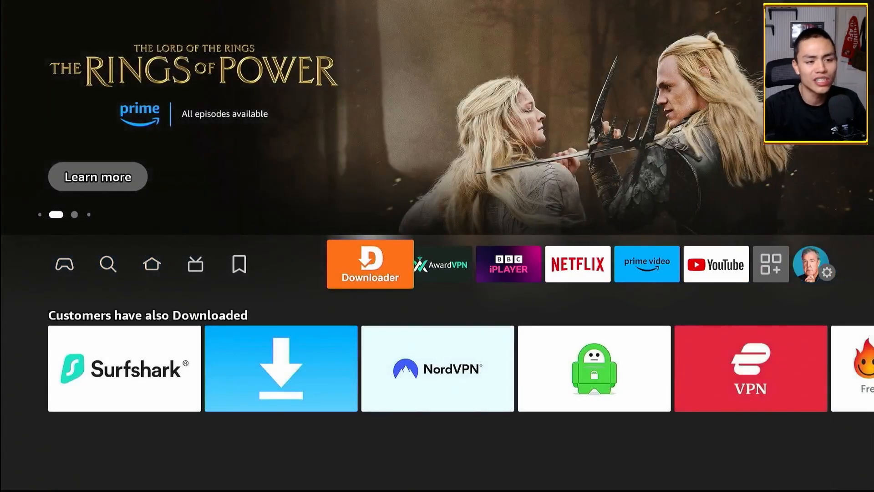
click(771, 264)
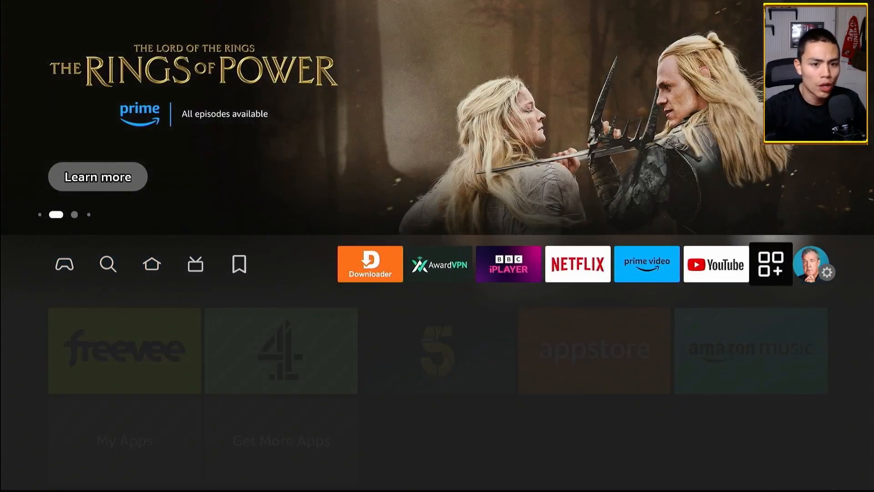
click(831, 274)
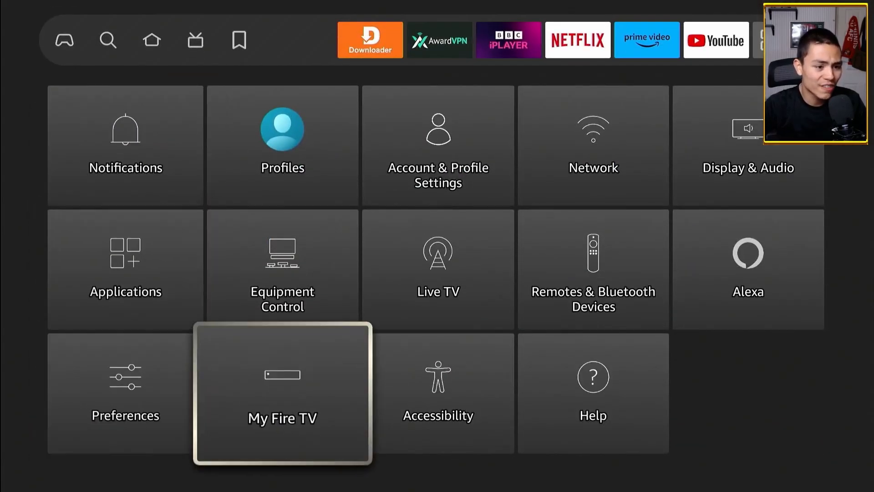
click(282, 391)
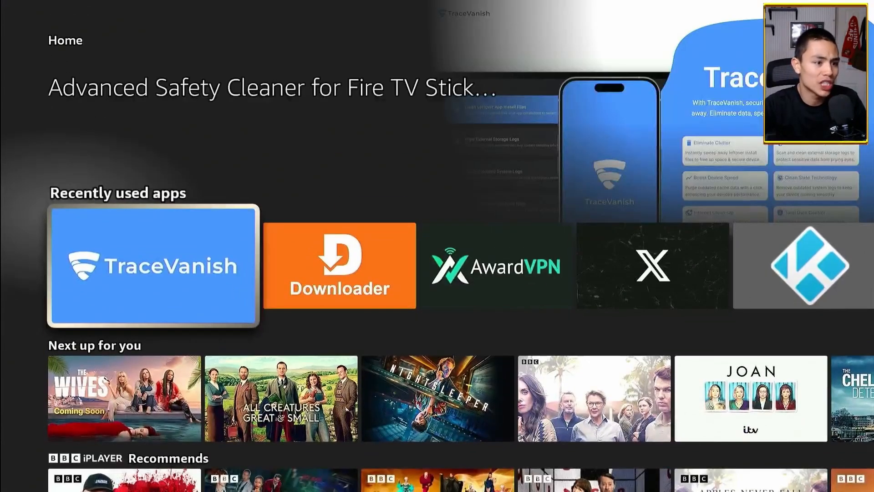
Step: Launch TraceVanish and run 'Clean Leftover App Install Files'
click(152, 266)
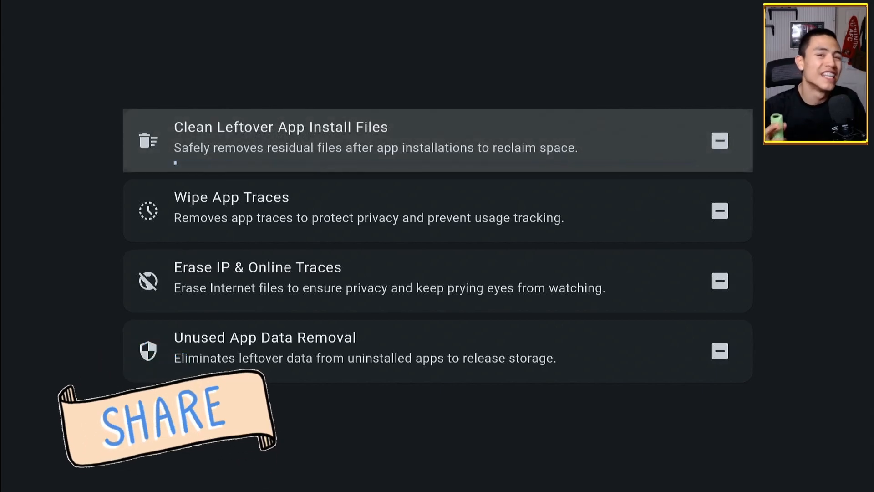
click(719, 140)
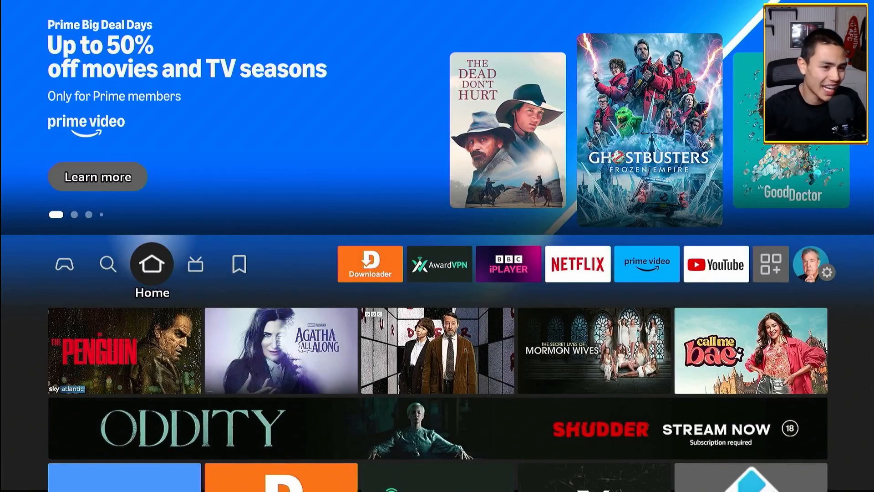
click(369, 264)
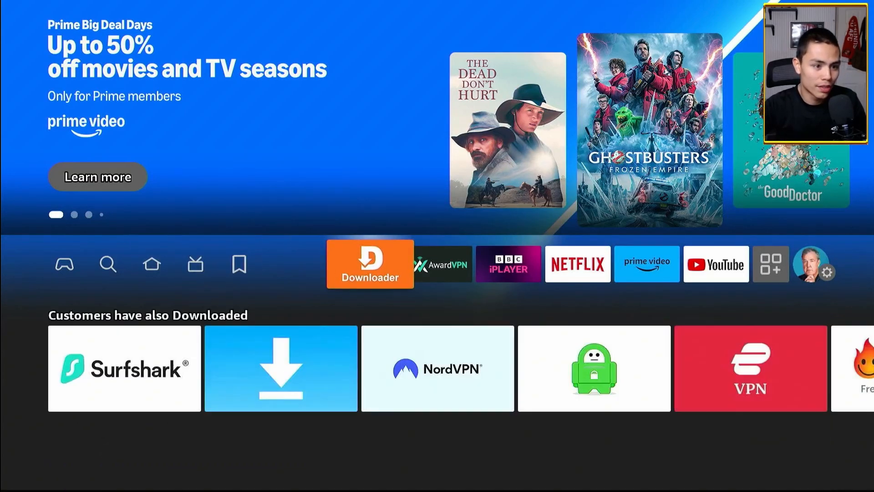
click(370, 264)
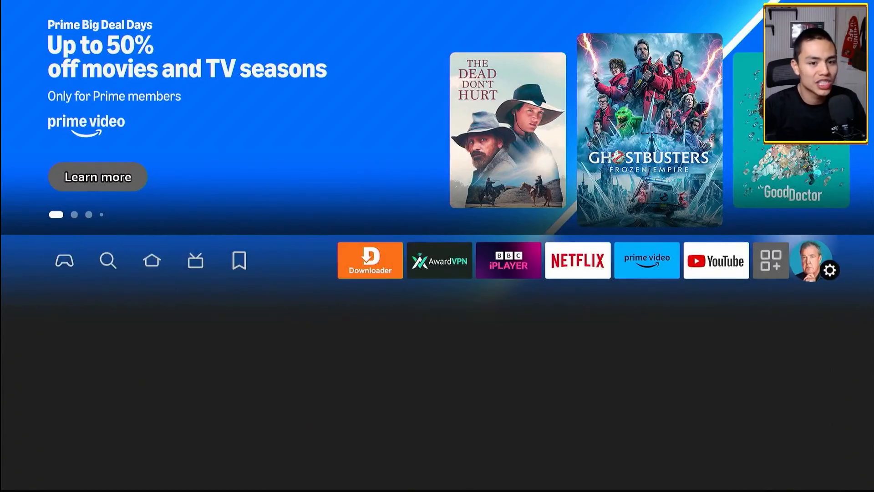
Step: Open Fire TV Settings and go into My Fire TV for the APKTime install
click(831, 271)
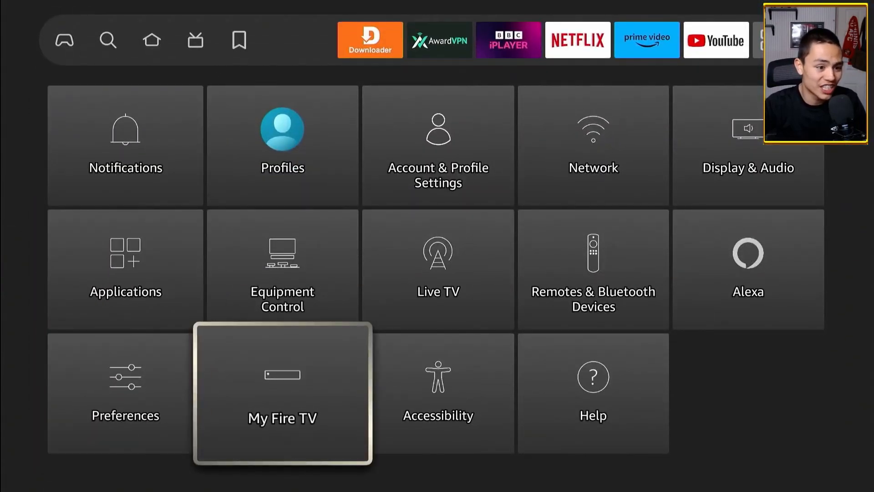
click(282, 394)
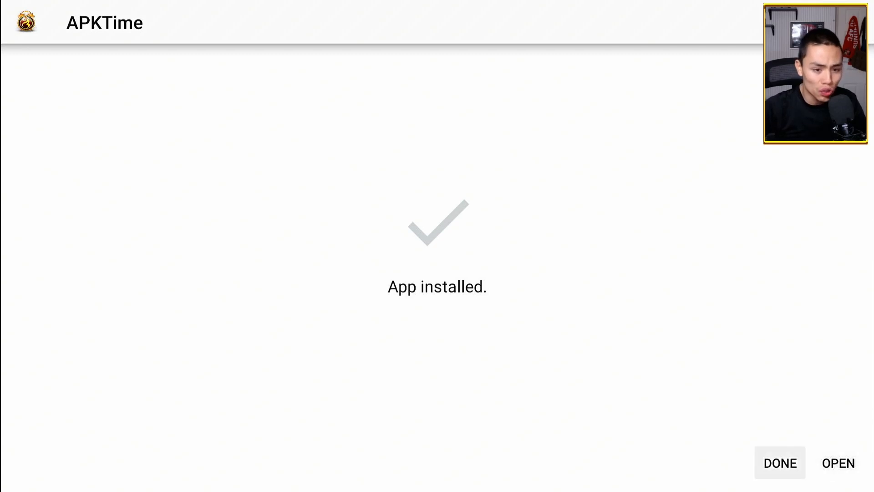
Step: Dismiss the installer and delete the APKTime-v2.2-Original.apk file in Downloader
click(779, 463)
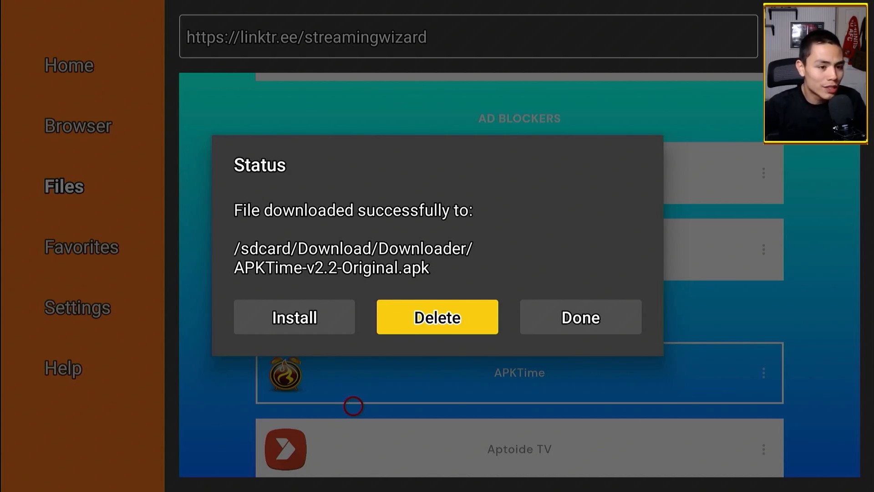
click(437, 317)
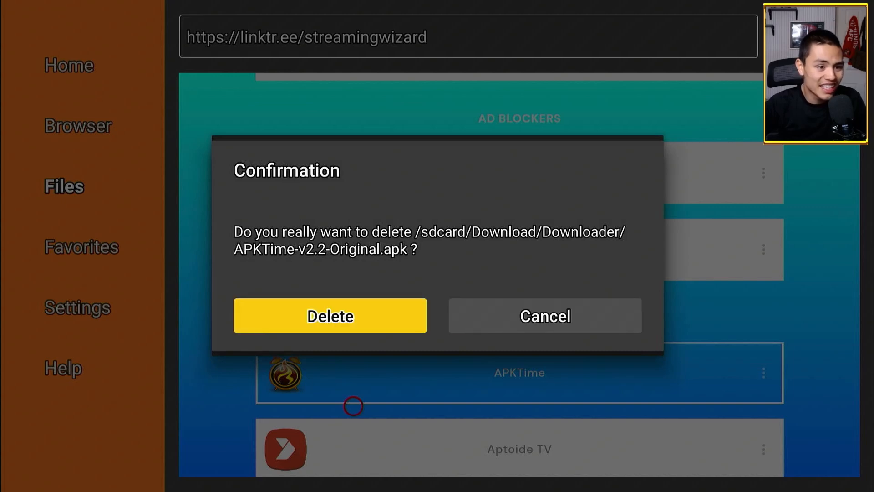
click(330, 316)
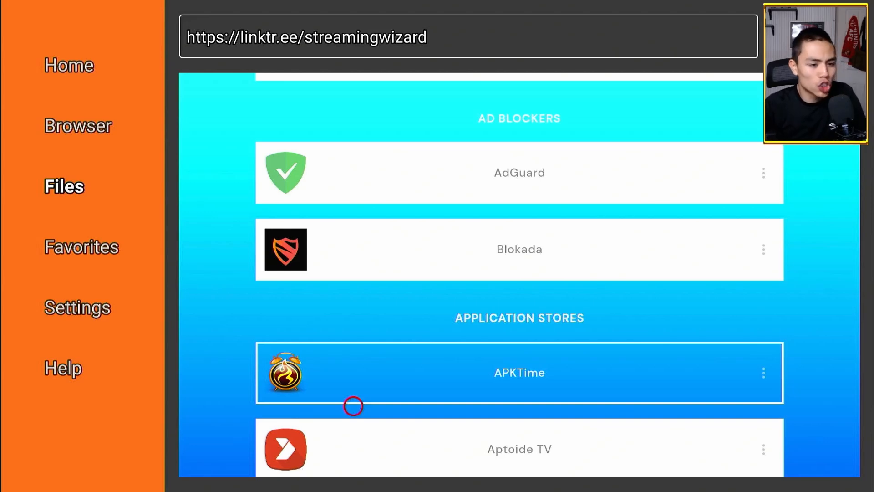
mouse_move(353, 451)
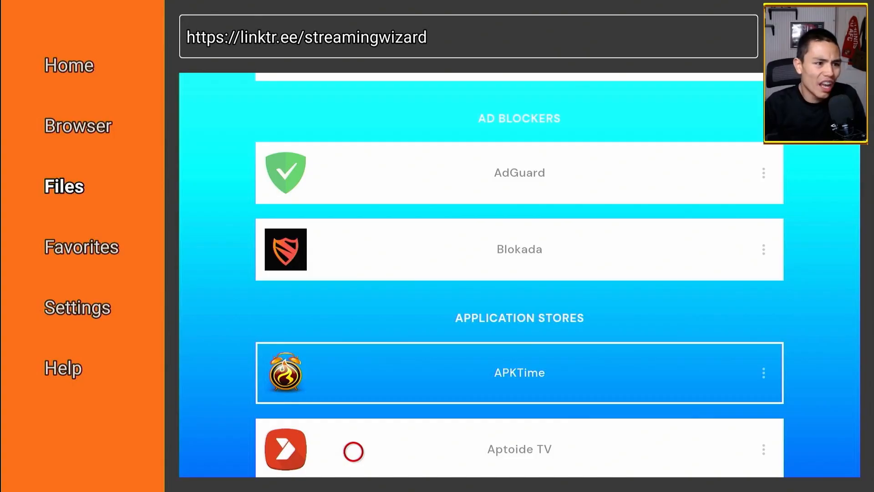
mouse_move(197, 451)
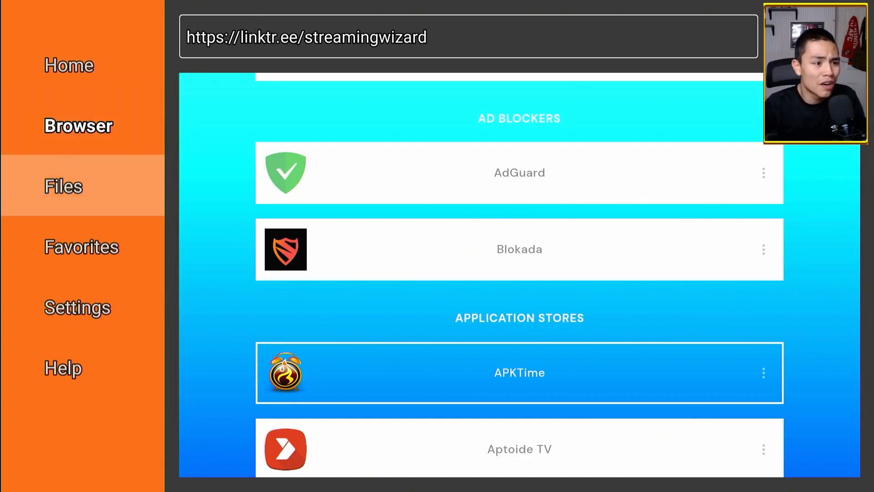
Step: Check Downloader's Files section, confirming no files remain in the download folder
click(64, 186)
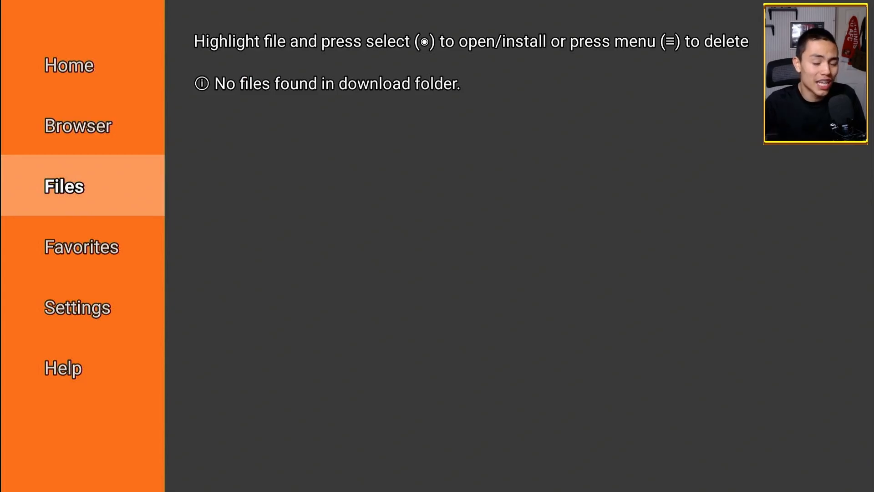